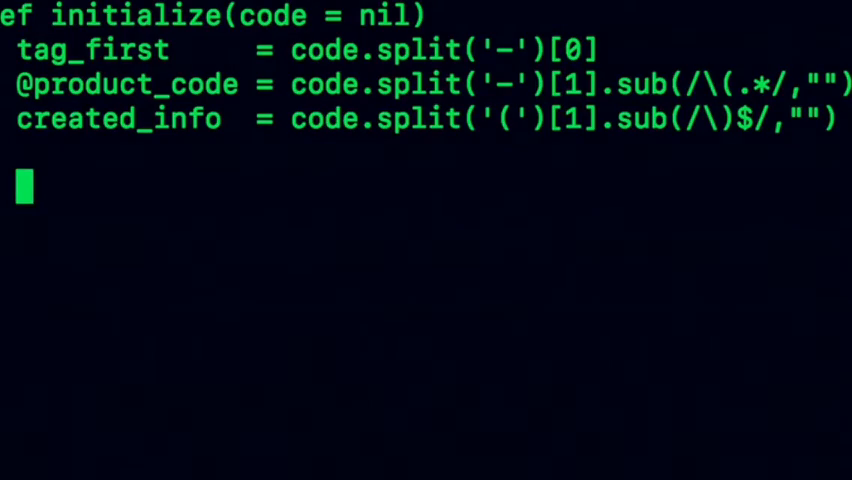
Add the call set_gr_type(tag_first) after the parsing lines
text(set_g)
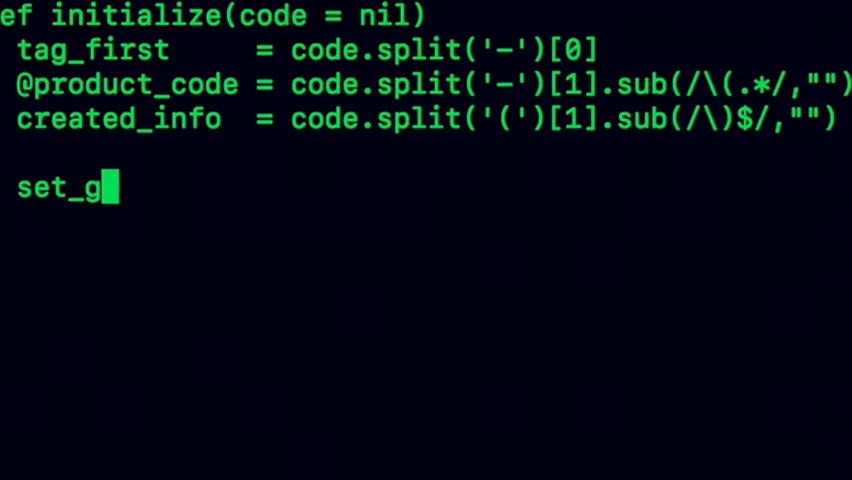
text(r_type)
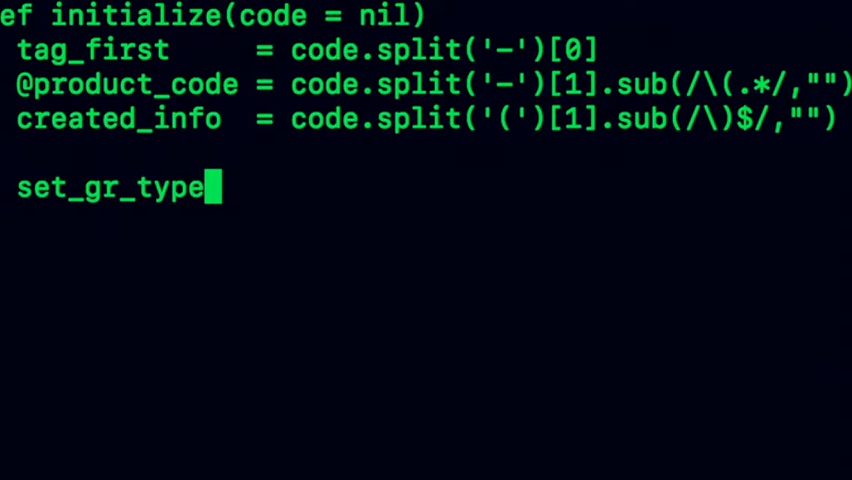
text((tag)
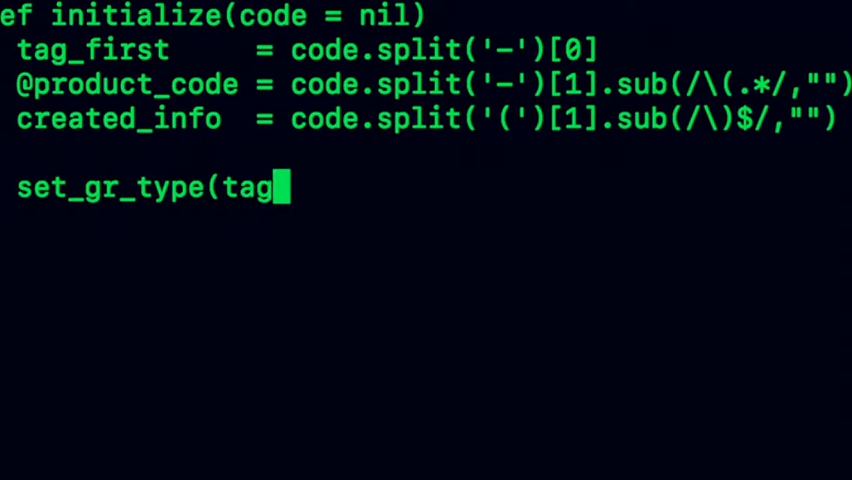
text(_first))
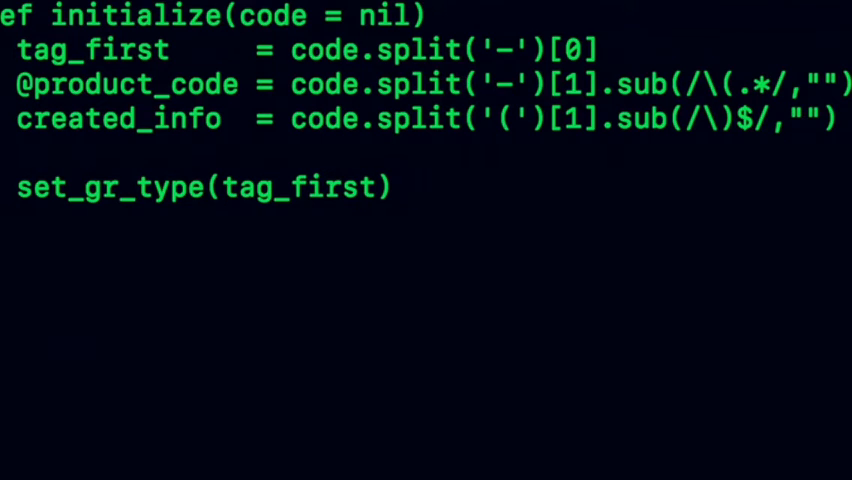
Add the call set_of_type(tag_first) on the next line
text(se)
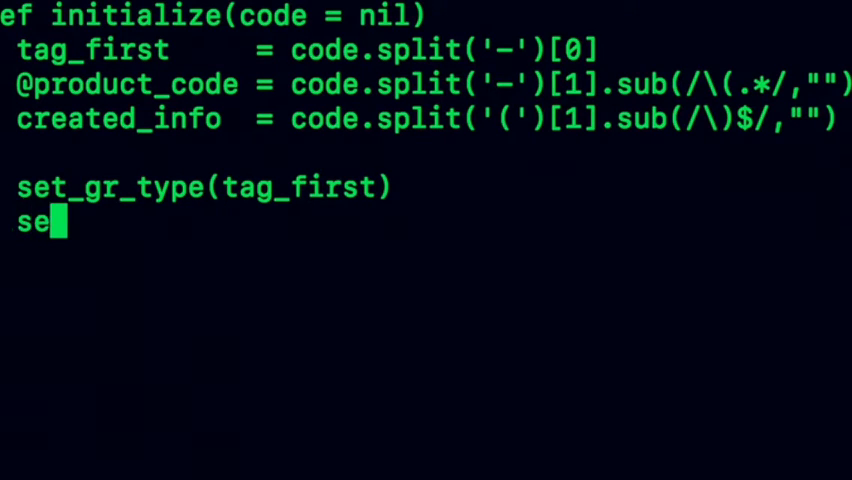
text(t_of_)
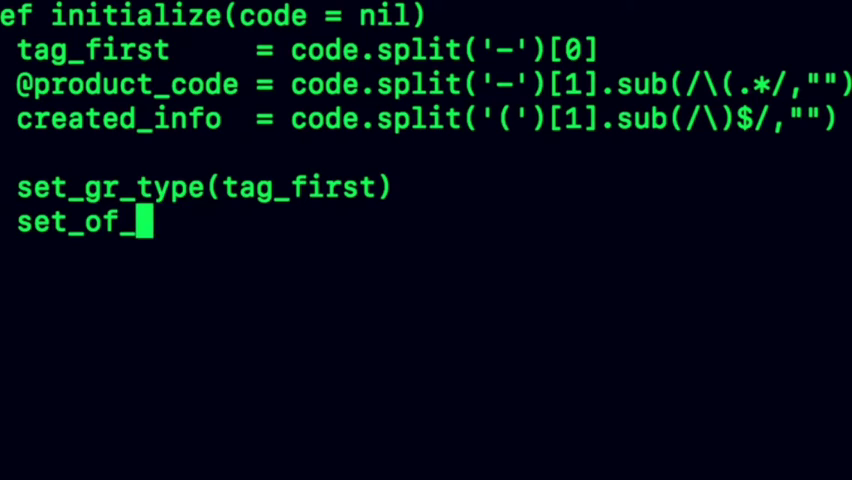
text(type(tag_fir)
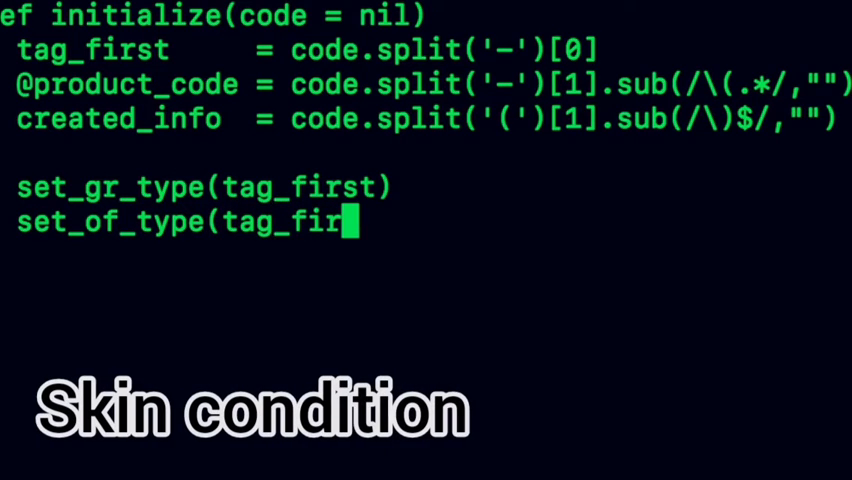
text(st))
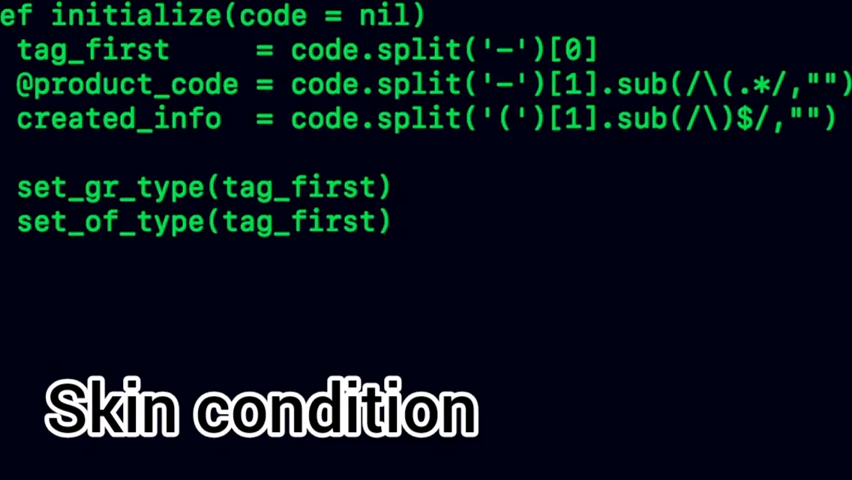
Add the call set_created_year(created_info), accepting the completion for the argument
text(set)
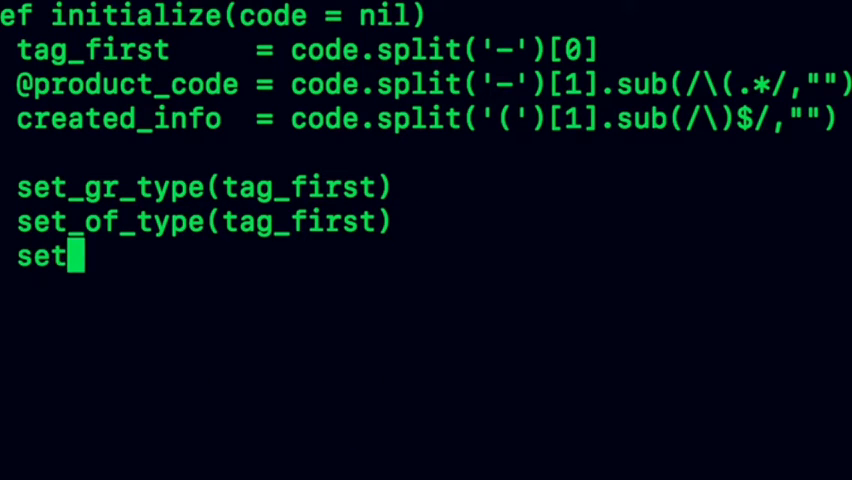
text(_created)
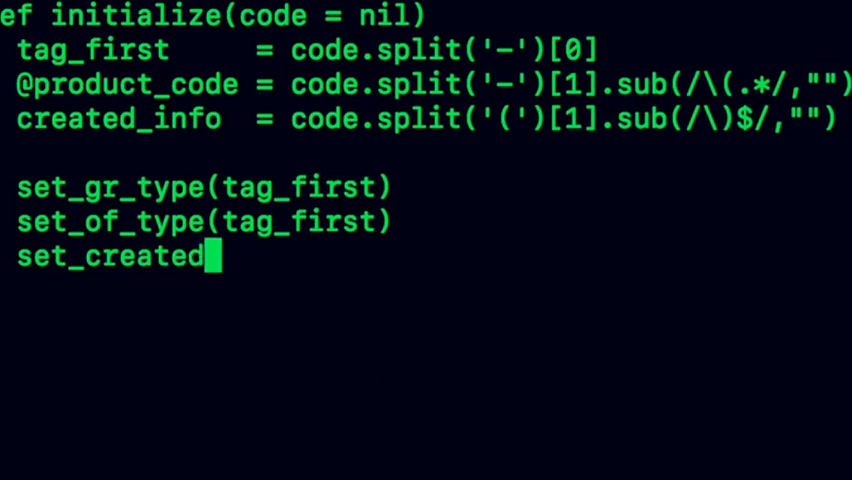
text(_year)
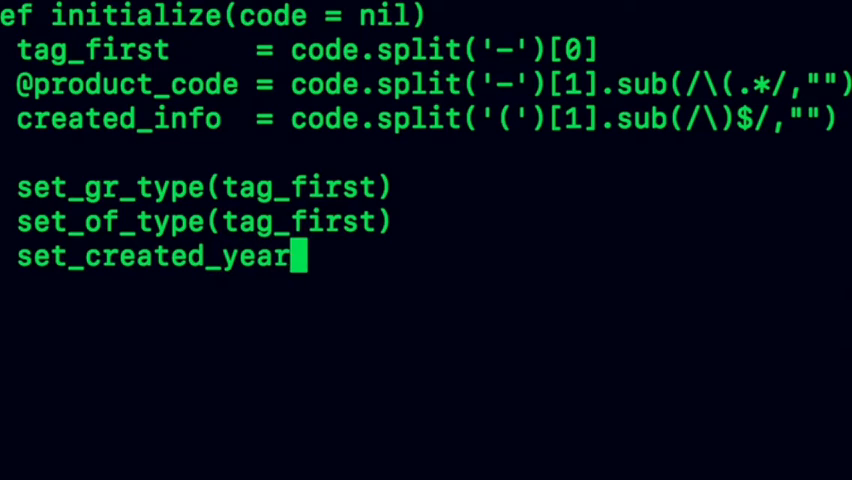
text((created_info)
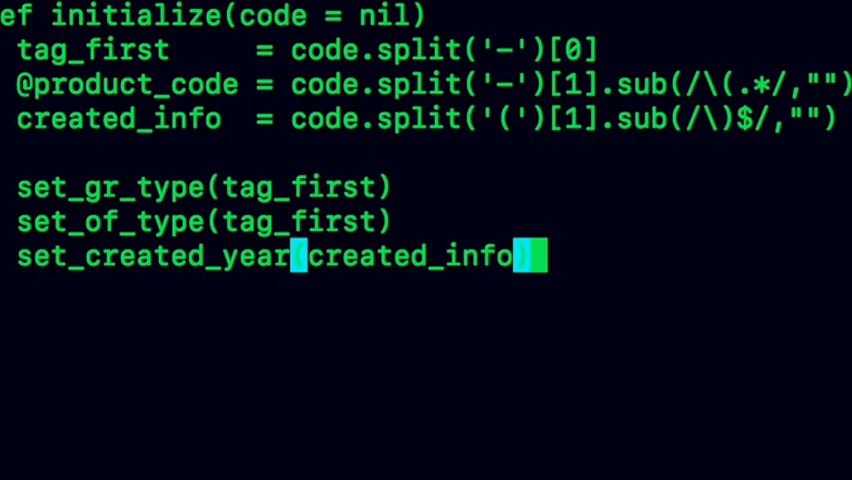
key(Return)
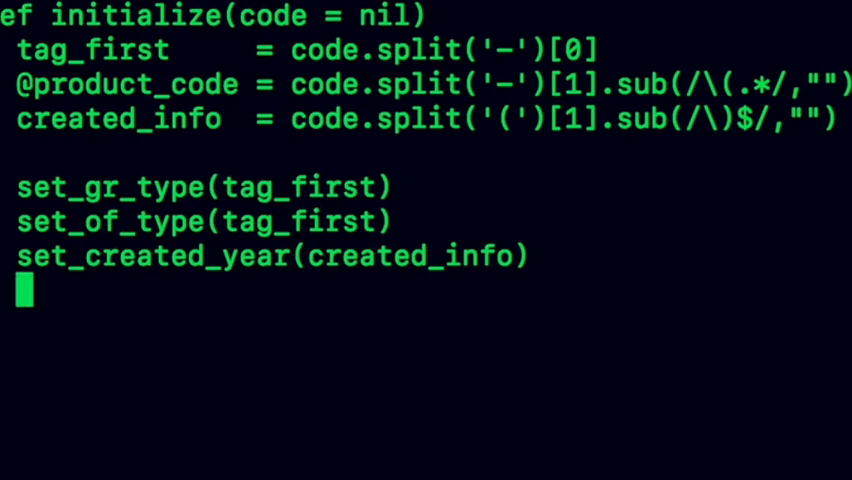
text(set_sea)
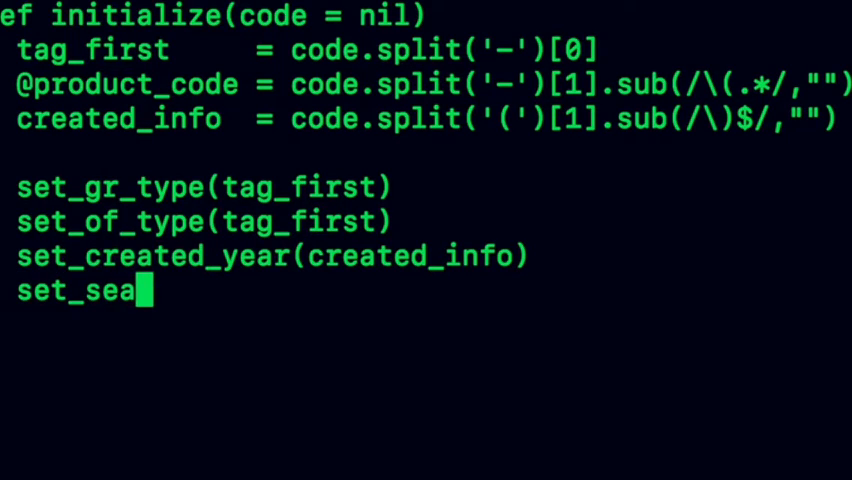
text(son()
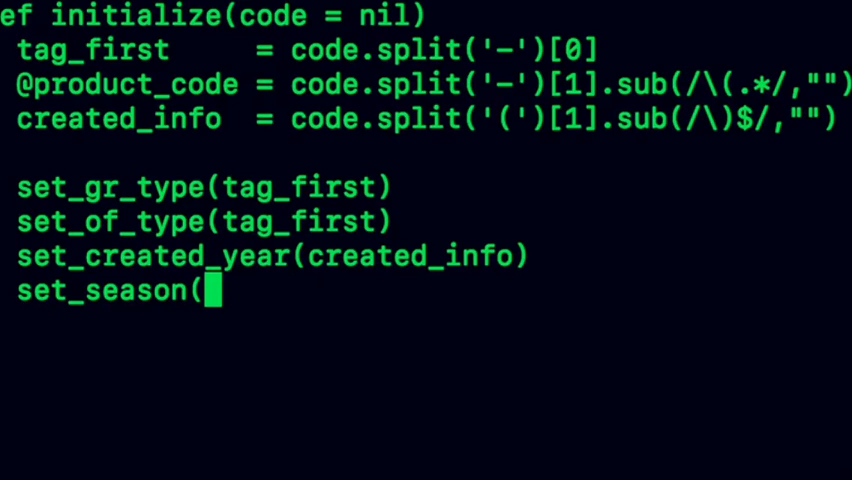
text(crea)
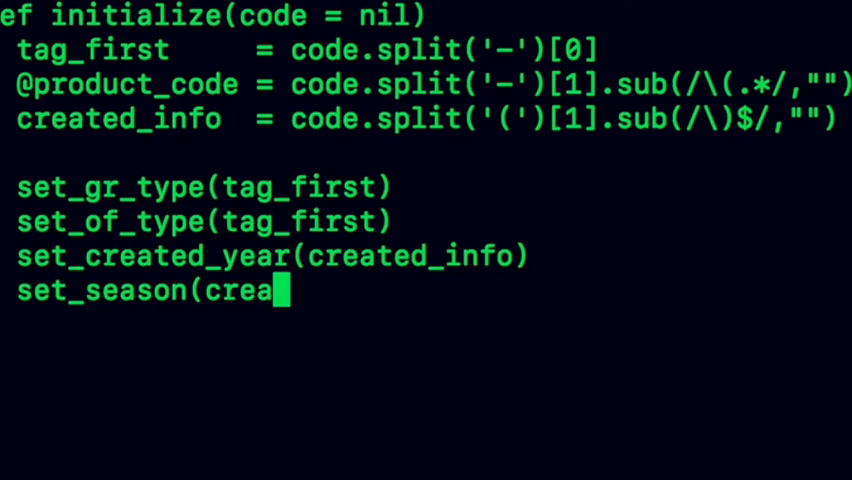
text(ted_info)
text(set_url(@pro)
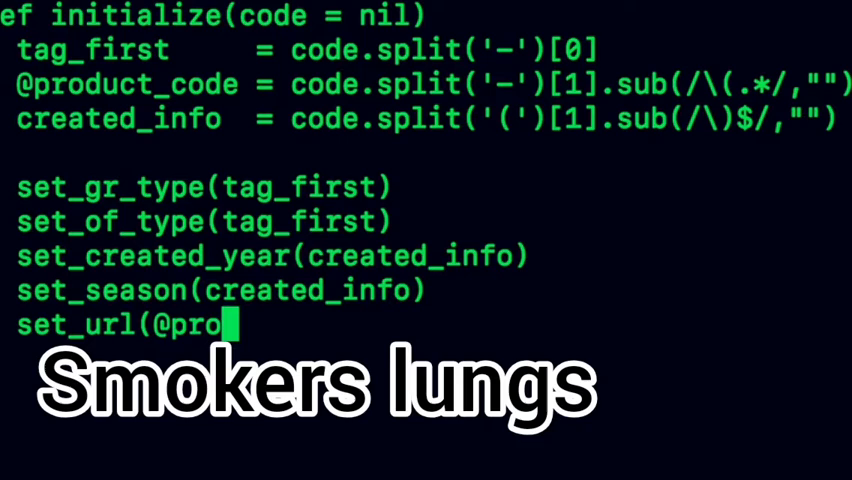
text(duct_)
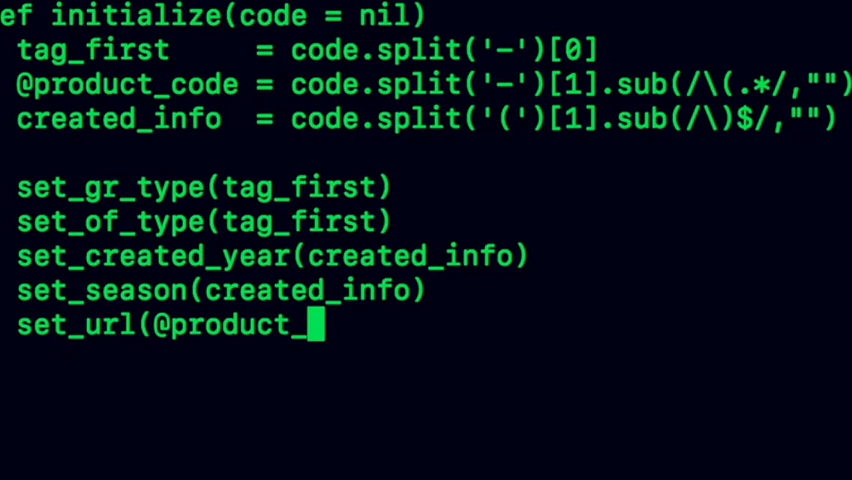
text(code))
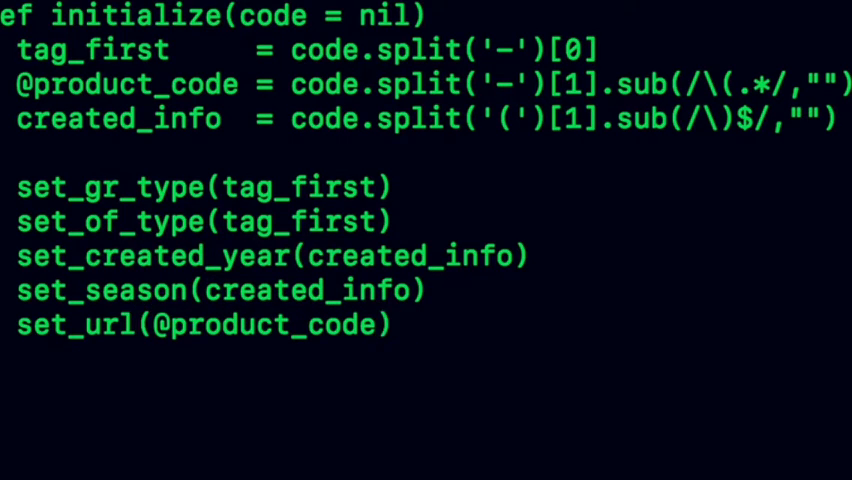